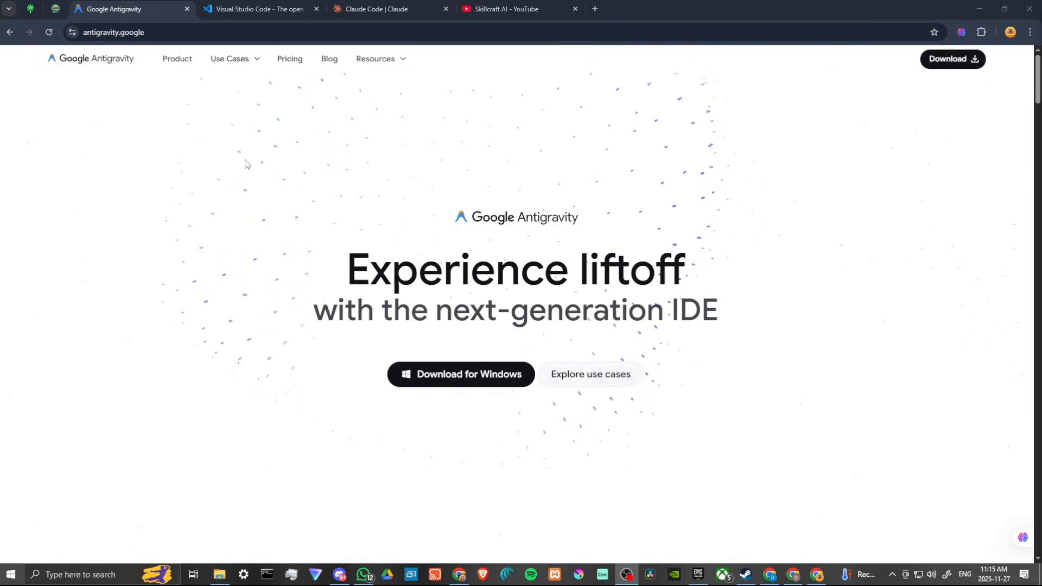
Step: Switch to the Visual Studio Code homepage tab from the Antigravity site
left_click(260, 9)
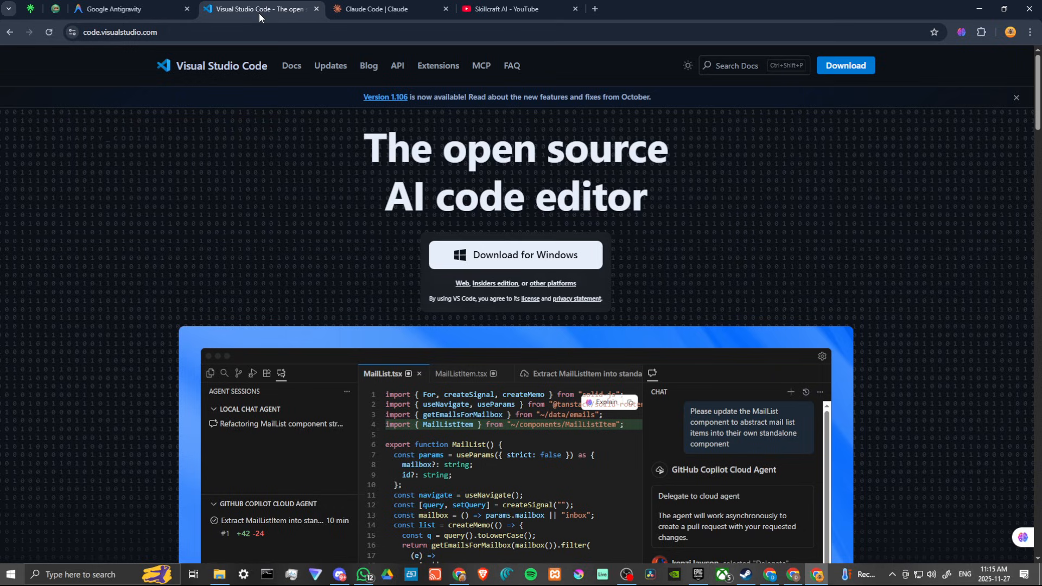
mouse_move(232, 240)
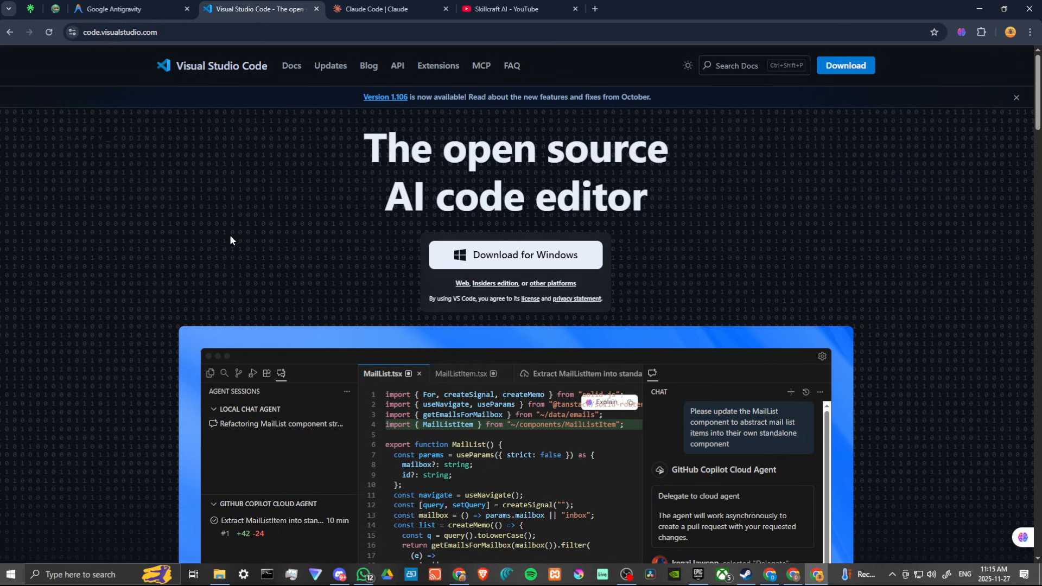
mouse_move(235, 228)
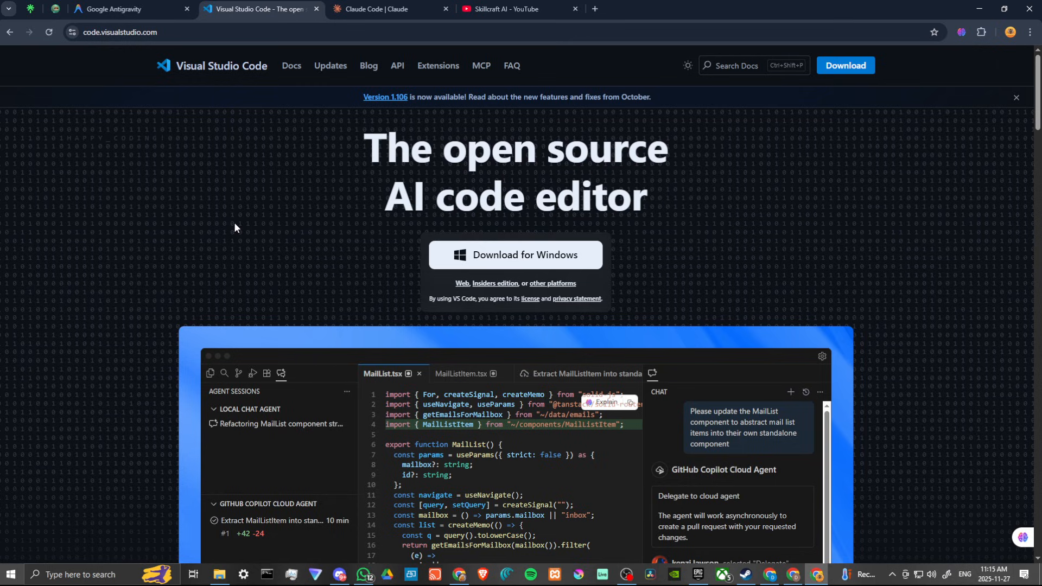
mouse_move(708, 169)
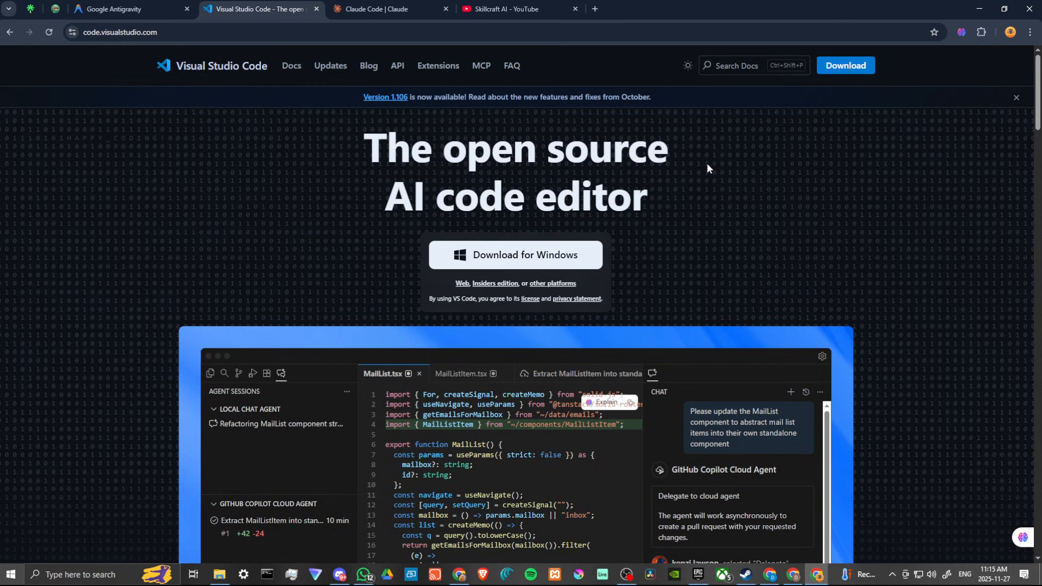
mouse_move(707, 206)
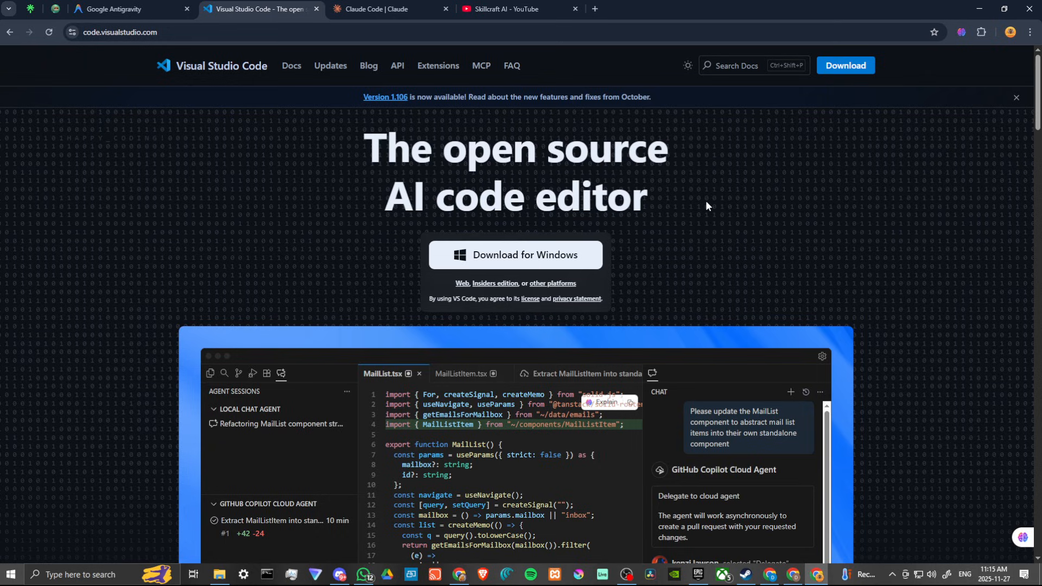
mouse_move(514, 254)
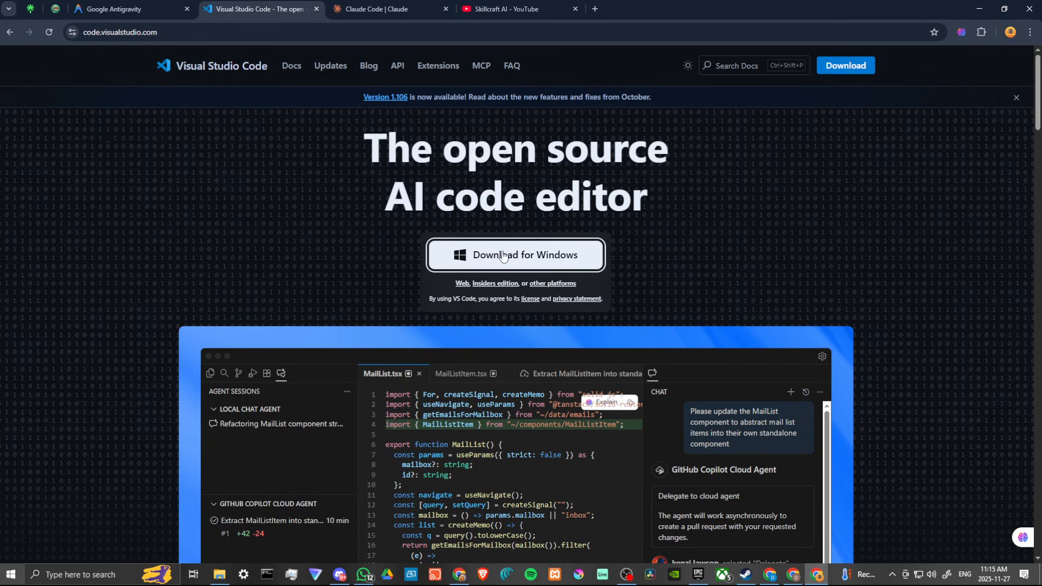
mouse_move(552, 287)
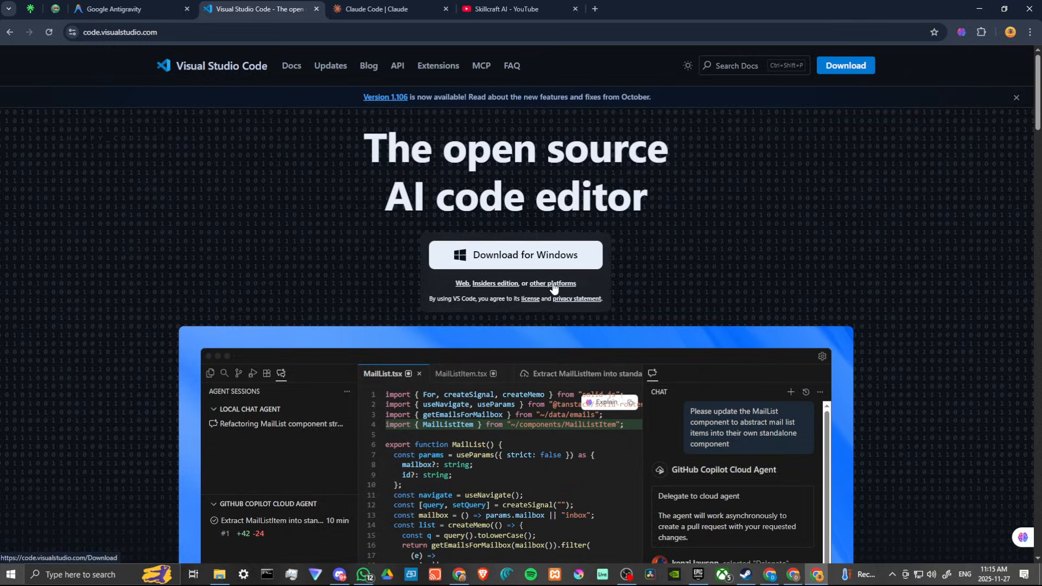
Step: View the 'other platforms' download list with Windows, Linux (.deb, .rpm) and Mac installers
left_click(553, 284)
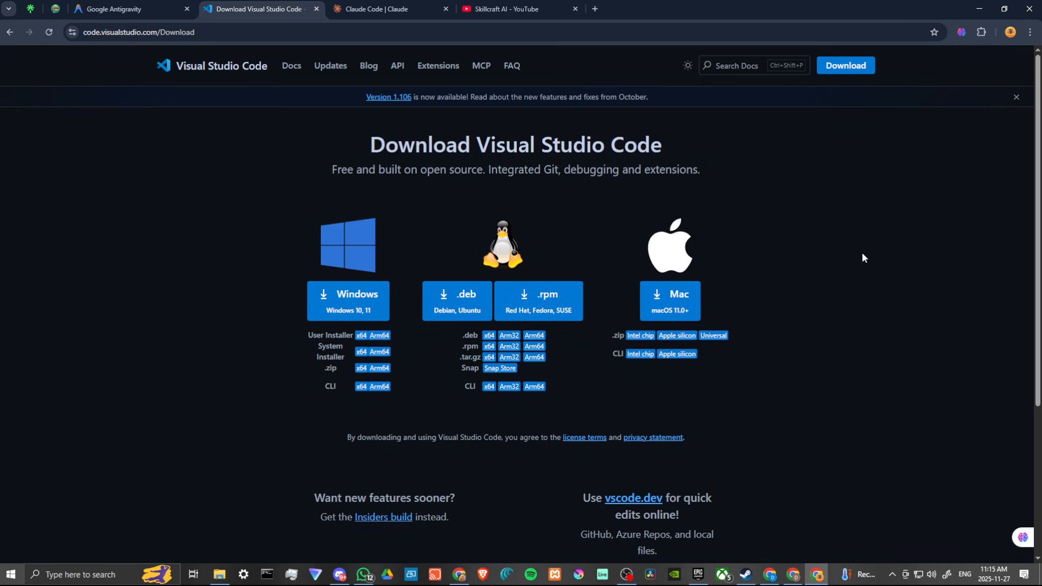
mouse_move(489, 273)
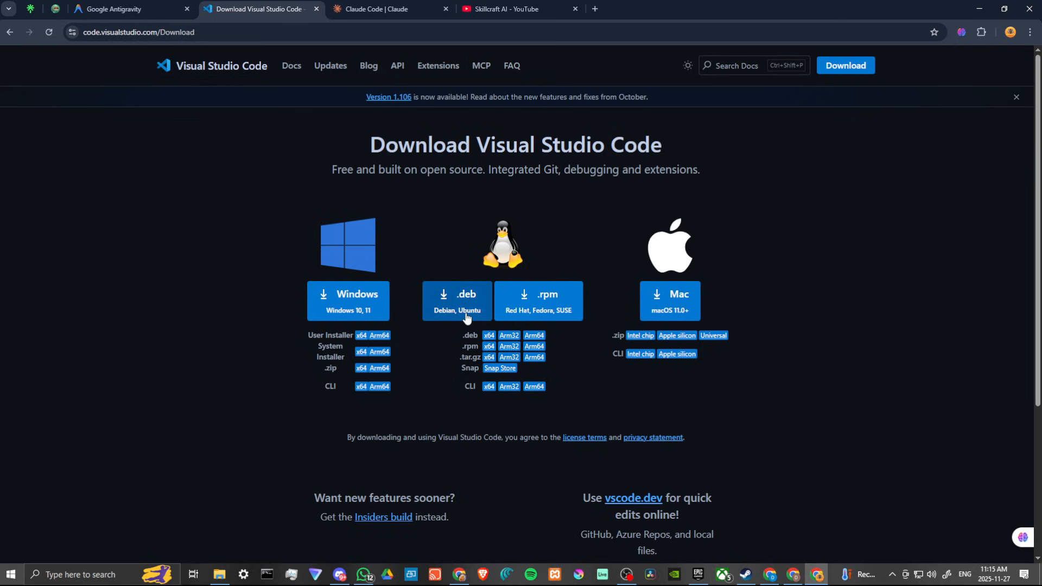
mouse_move(587, 373)
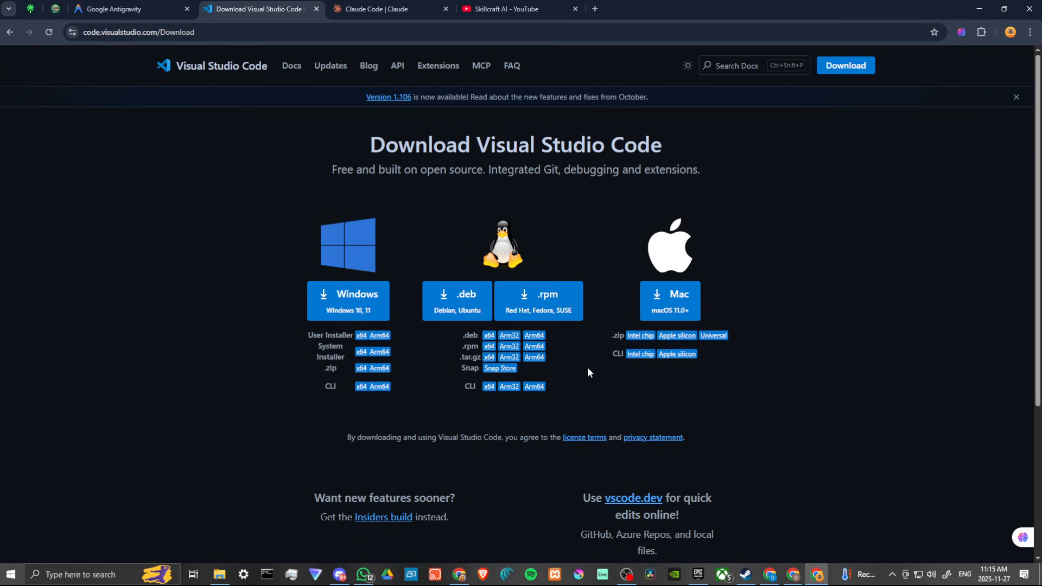
mouse_move(277, 211)
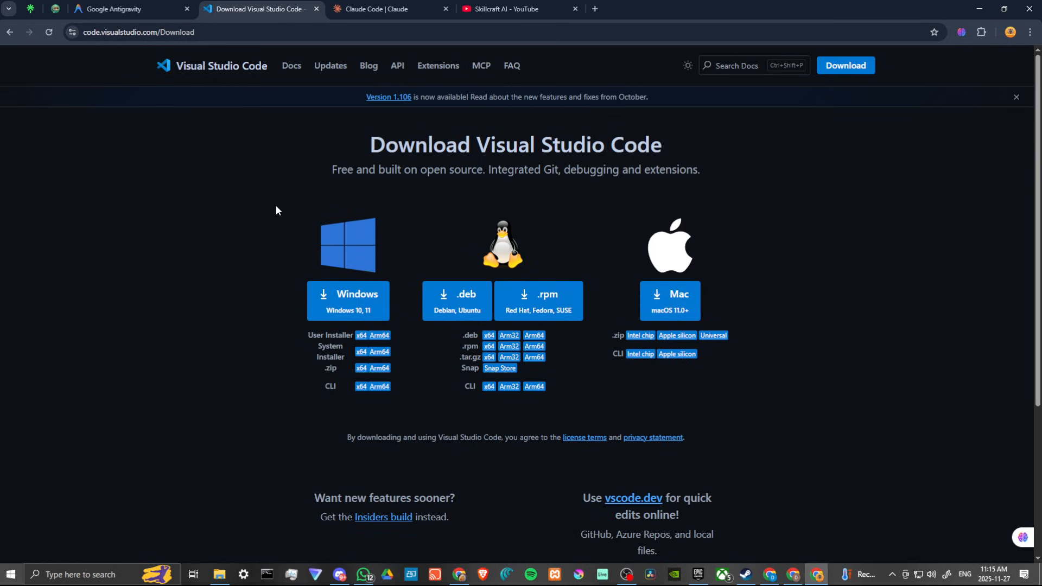
mouse_move(144, 221)
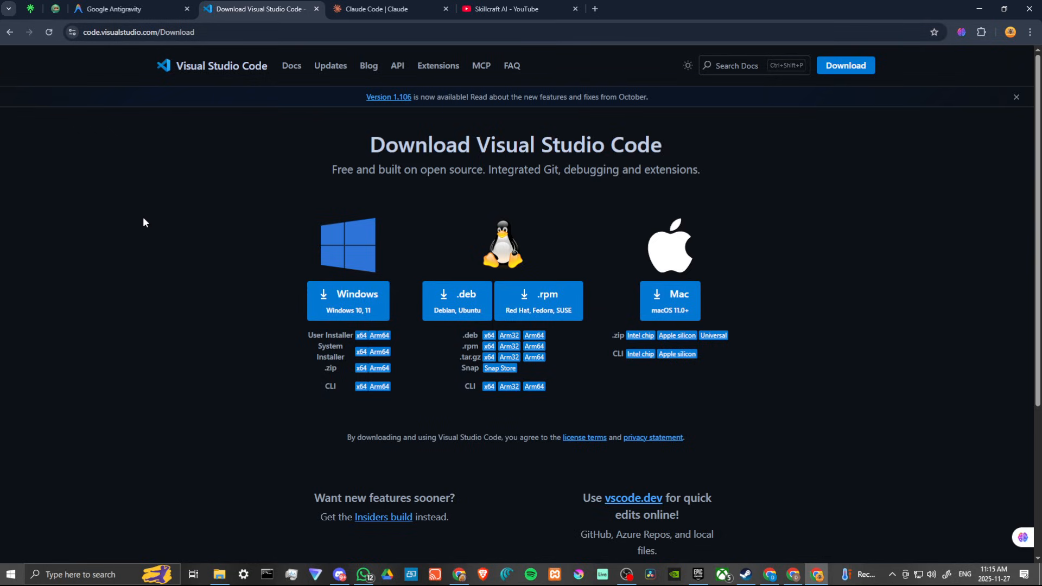
mouse_move(10, 31)
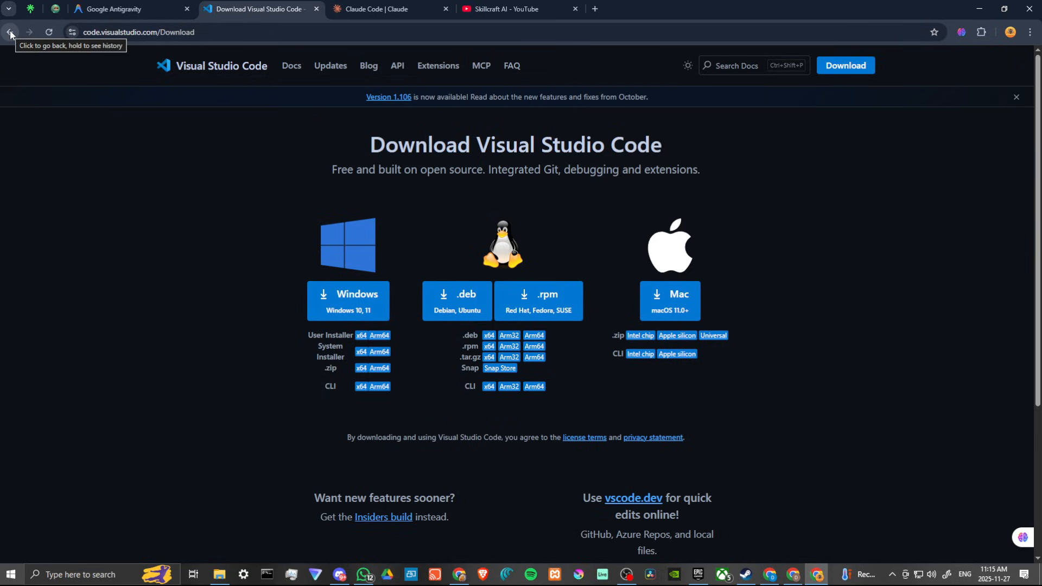
Step: Return to the VS Code homepage and read through Next edit suggestions and the extensions section
left_click(10, 32)
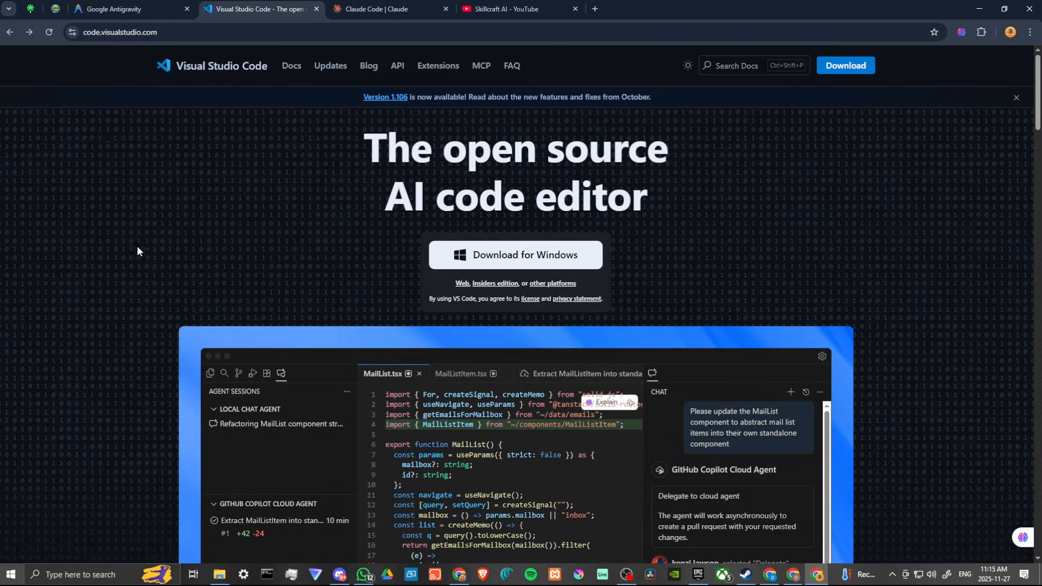
scroll("down", 3)
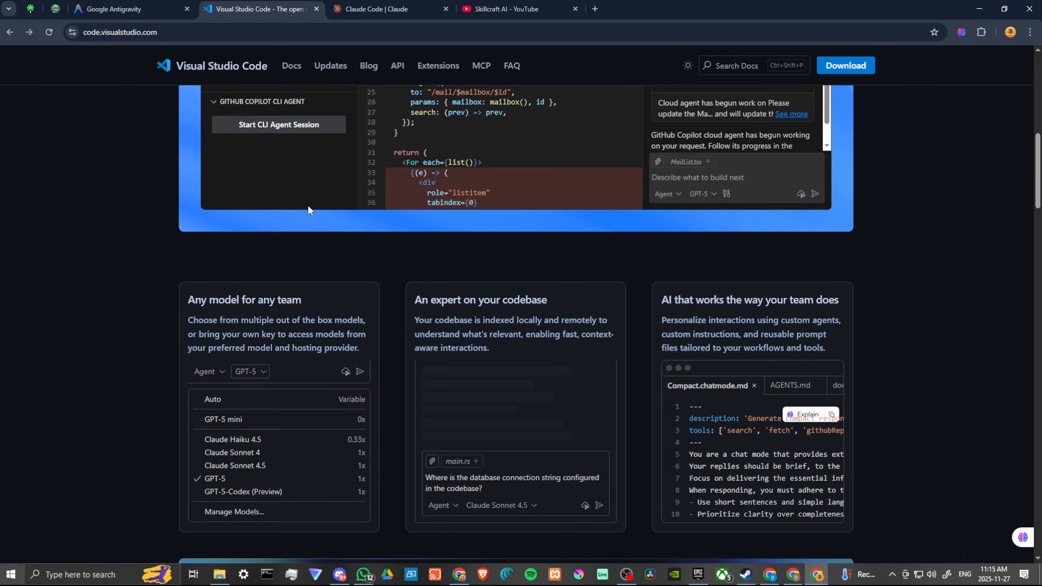
scroll("down", 3)
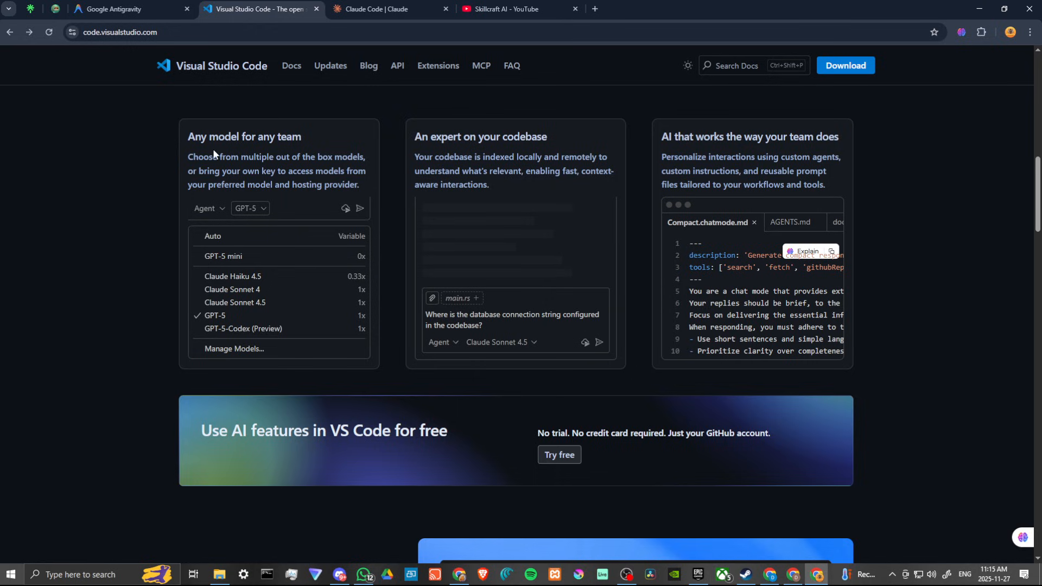
mouse_move(436, 143)
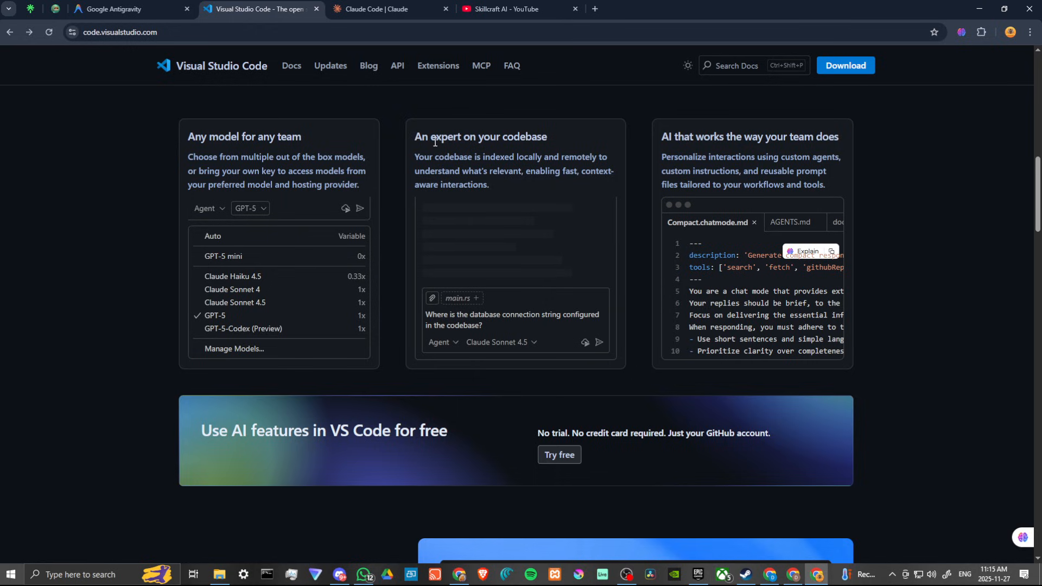
mouse_move(711, 140)
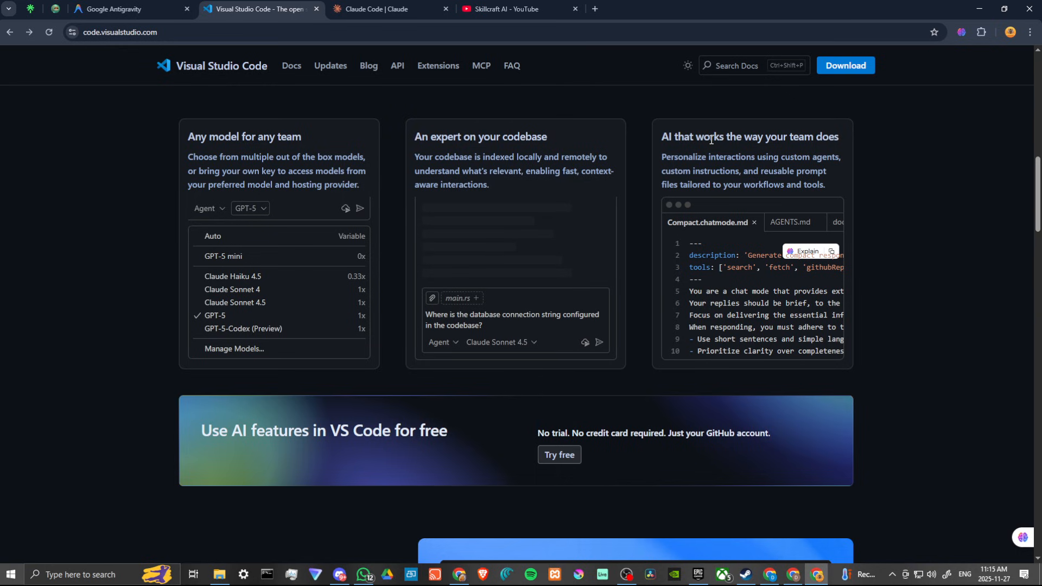
scroll("down", 3)
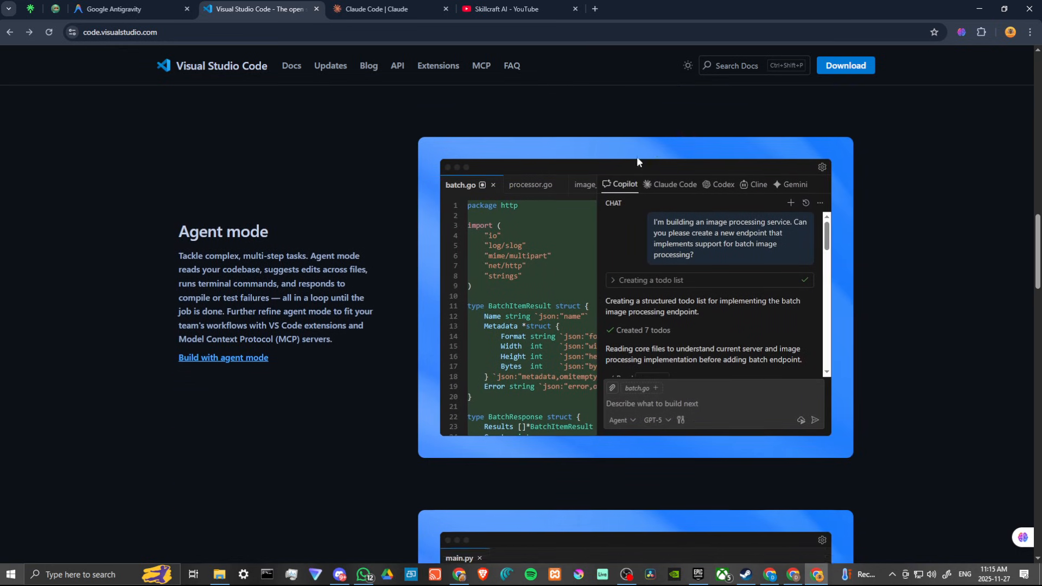
scroll("down", 3)
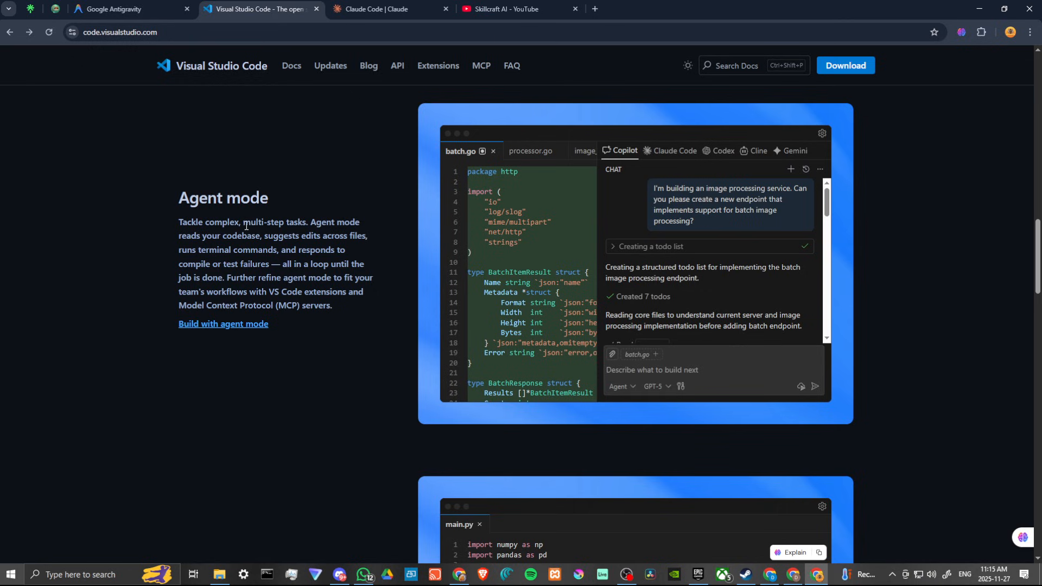
Step: Continue down to the Code in any language and Fully customizable sections
scroll("down", 3)
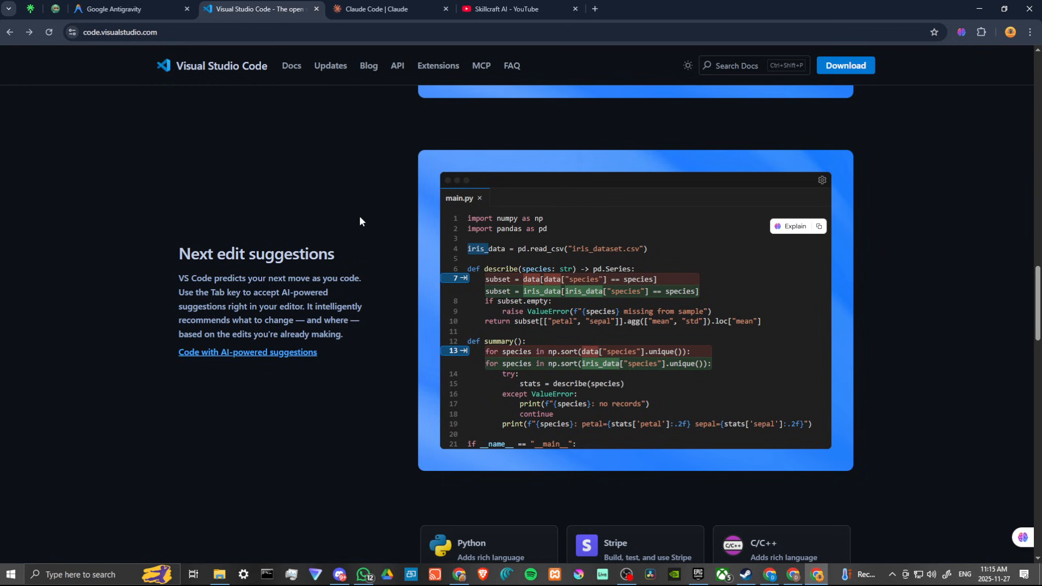
scroll("down", 3)
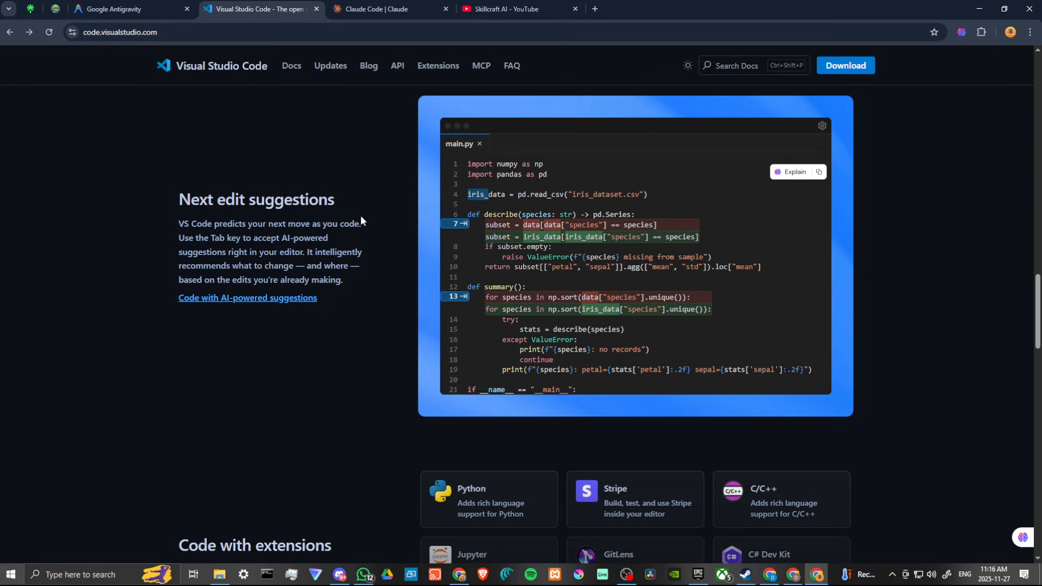
scroll("down", 3)
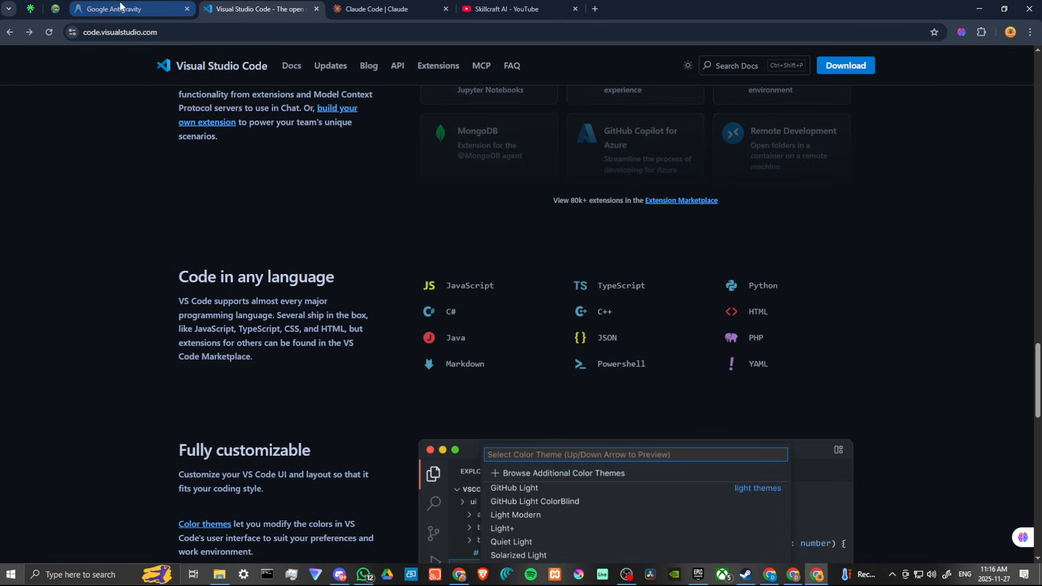
Step: Switch to the Google Antigravity tab showing its Experience liftoff homepage
left_click(123, 9)
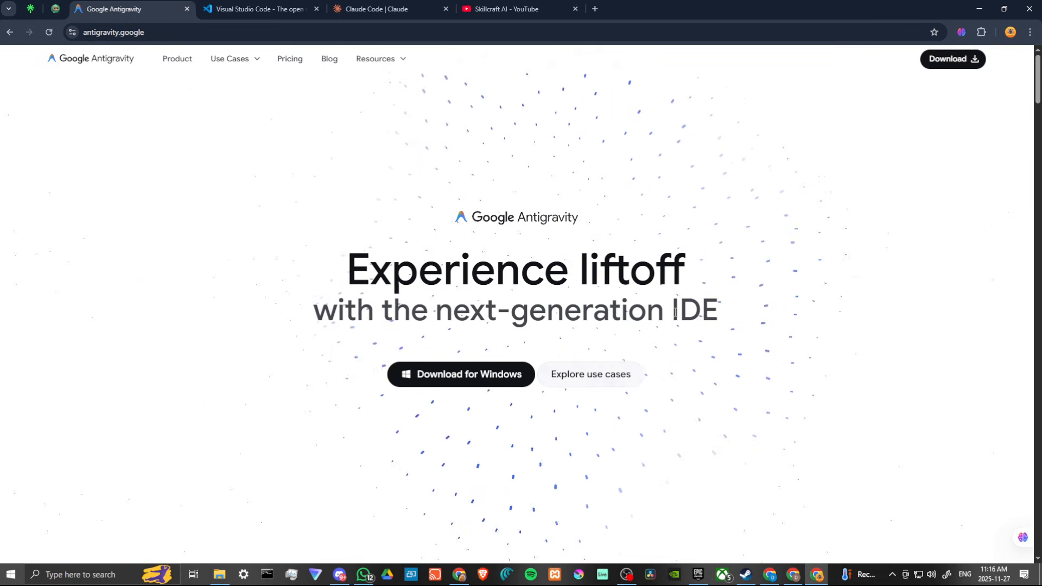
mouse_move(457, 379)
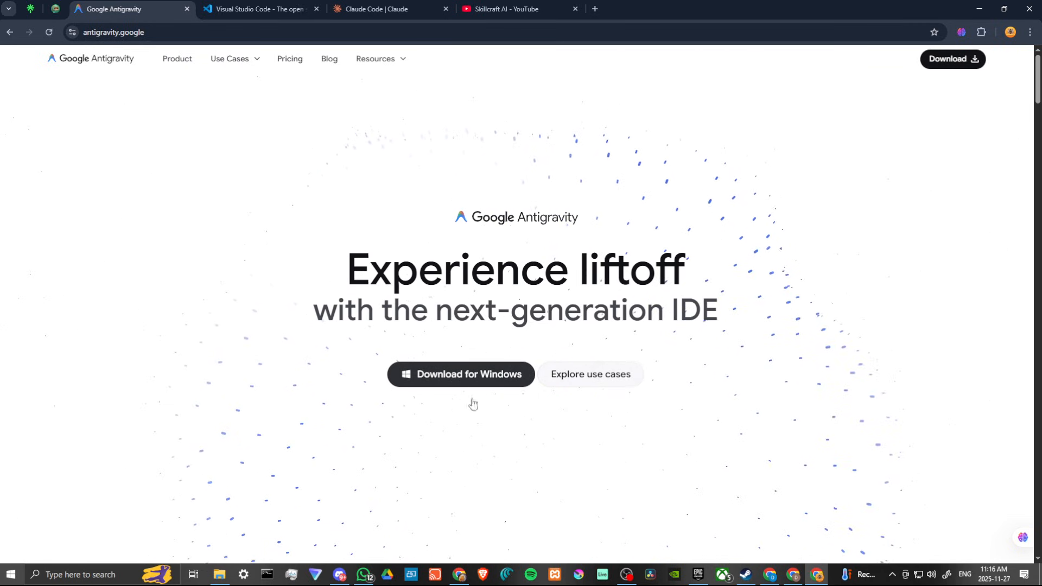
mouse_move(111, 253)
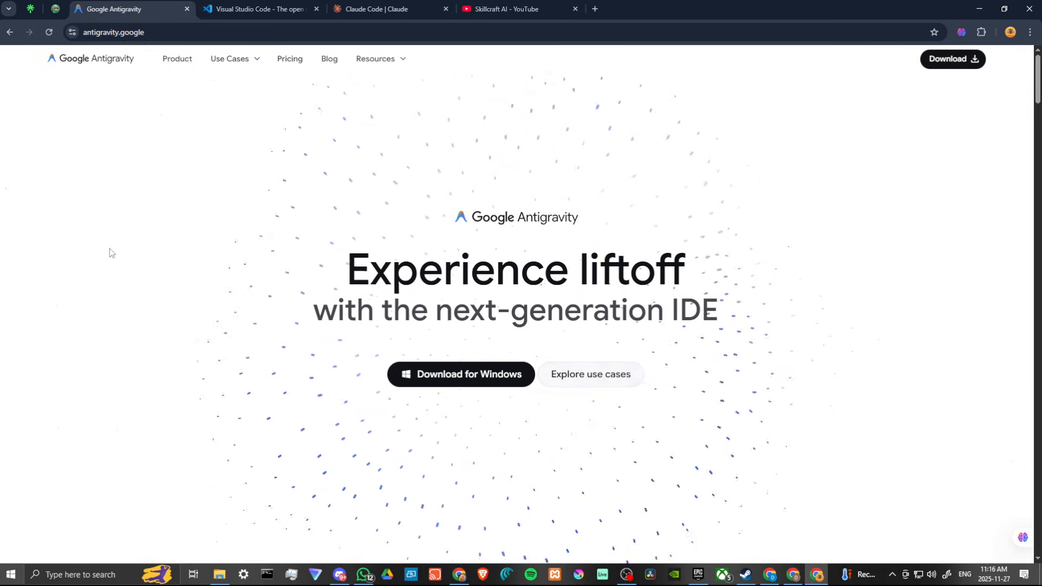
Step: Move past the Welcome to Google Antigravity video to the agentic development platform statement
scroll("down", 3)
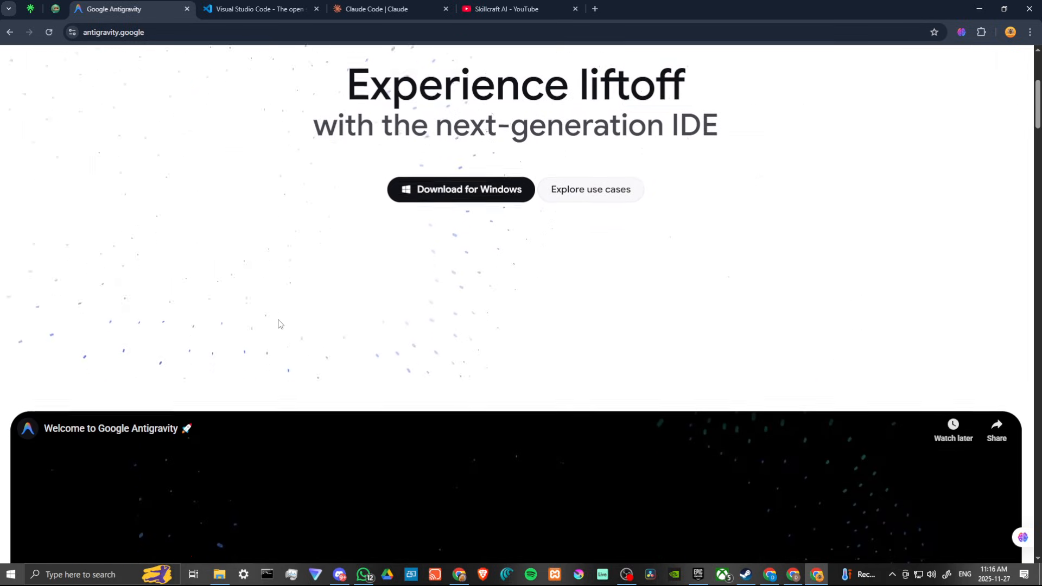
scroll("down", 3)
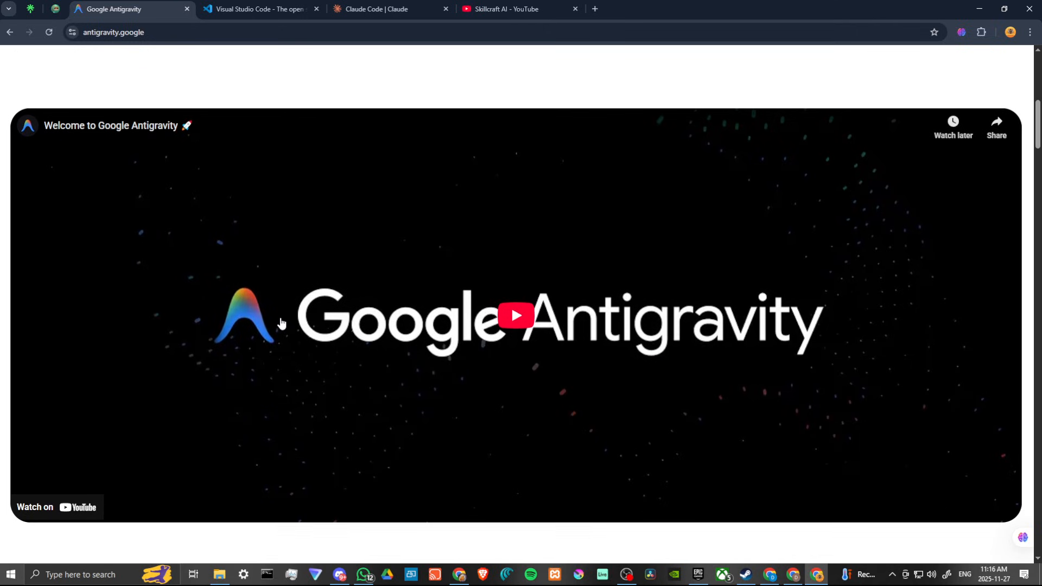
scroll("down", 3)
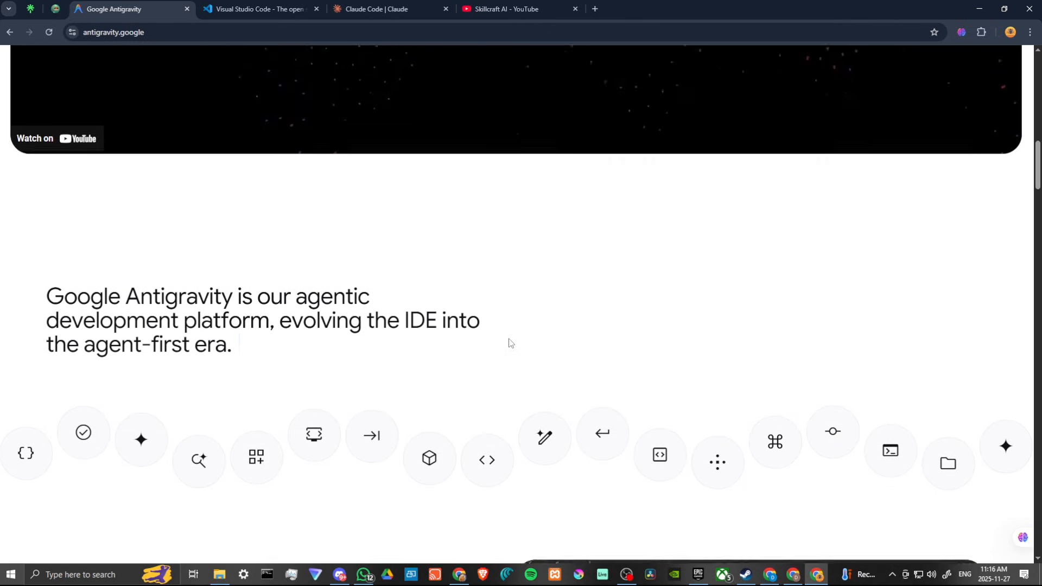
scroll("down", 3)
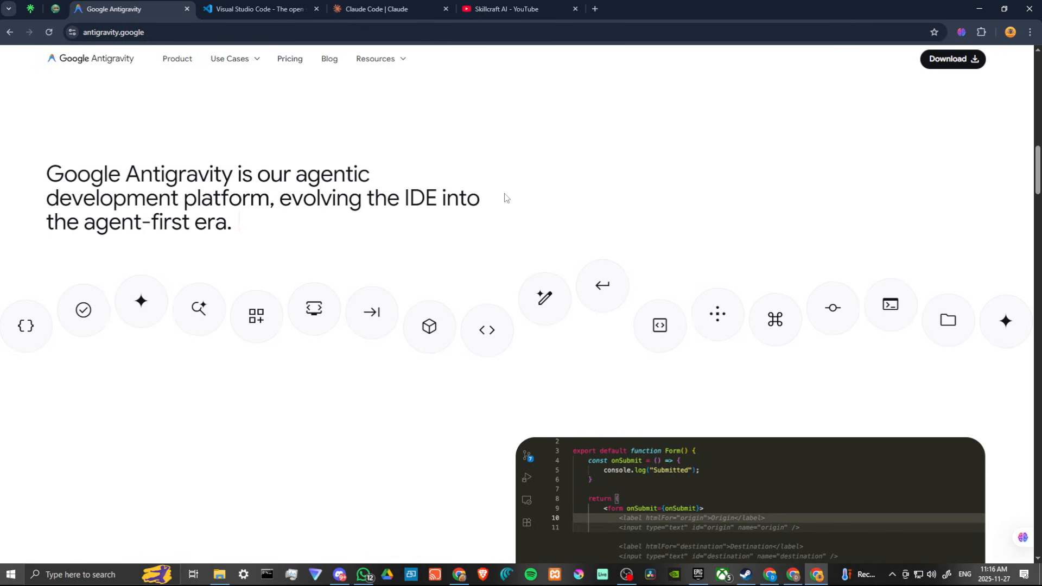
Step: Read through the An AI IDE Core and Cross-surface Agents feature sections
scroll("down", 3)
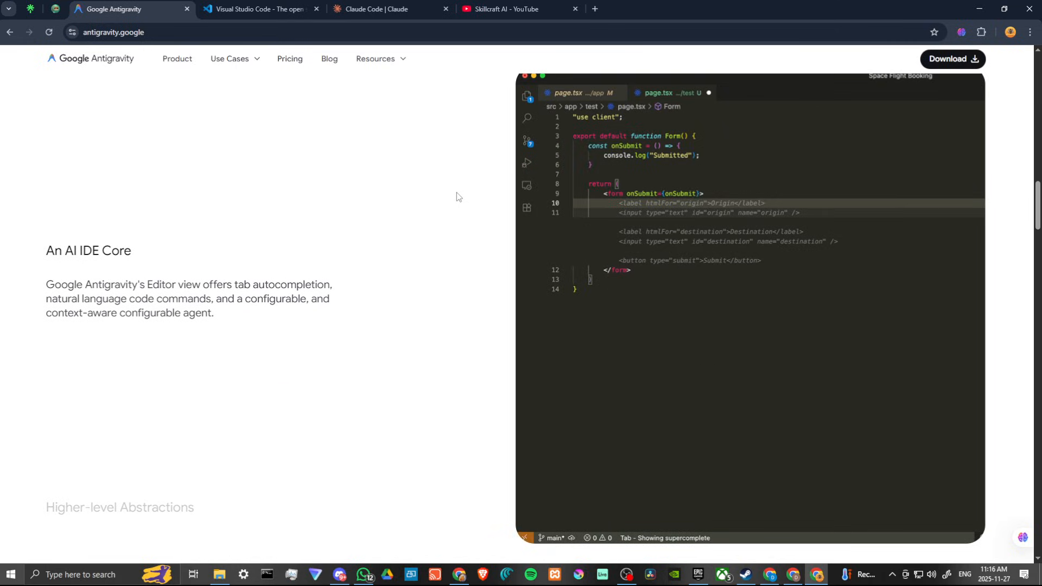
scroll("down", 3)
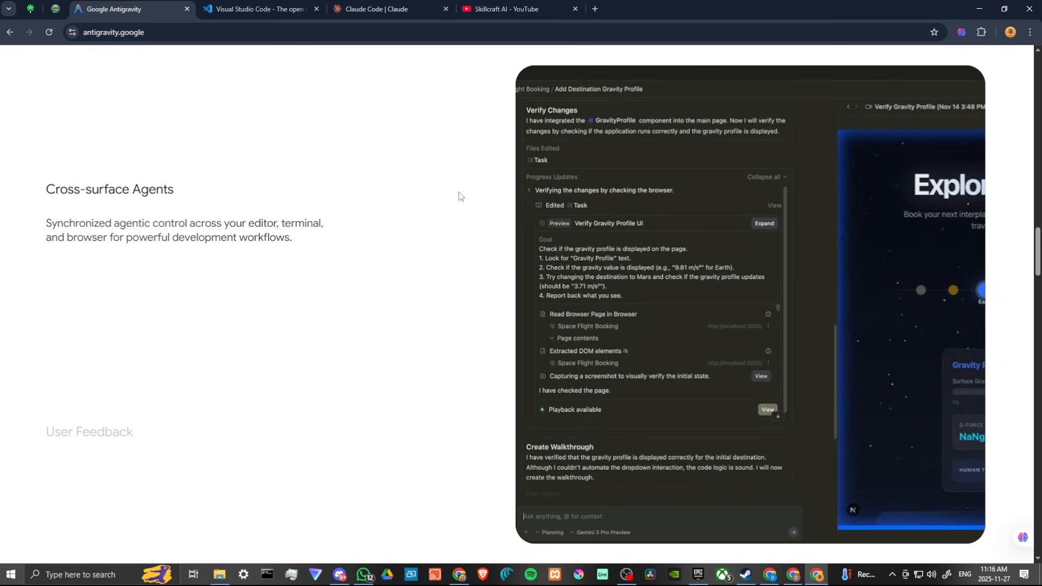
scroll("down", 3)
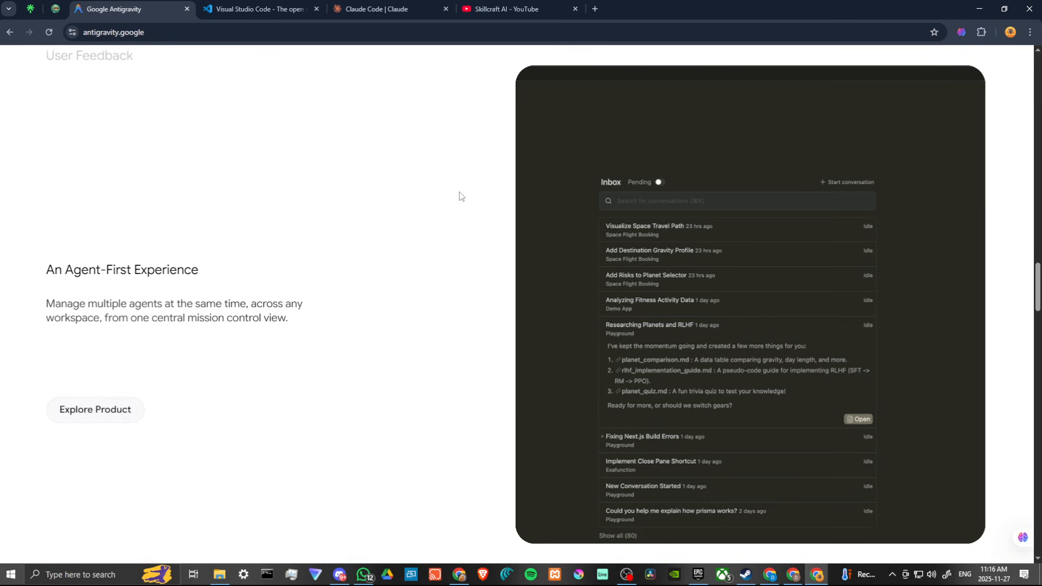
scroll("down", 3)
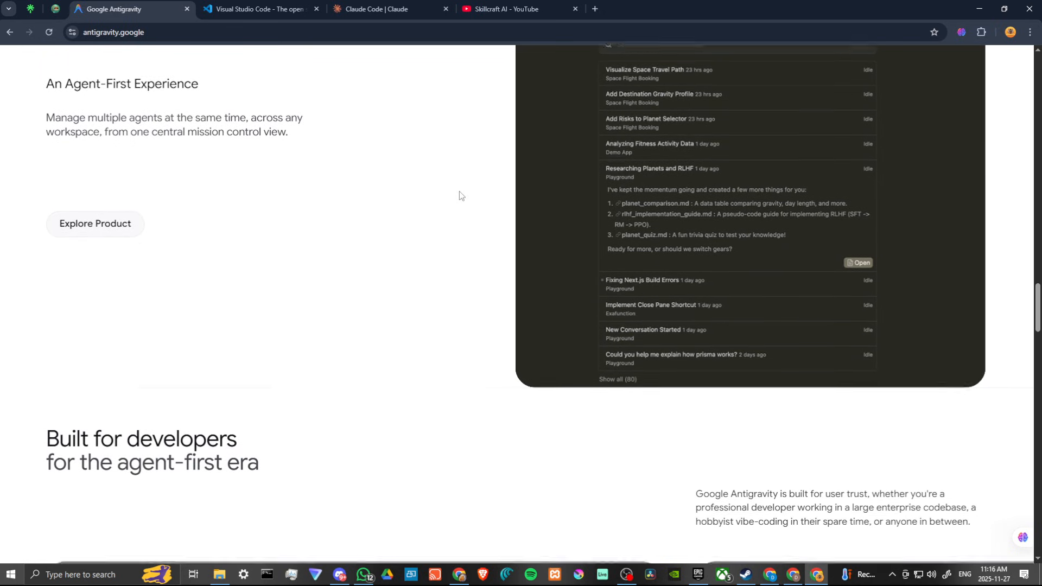
Step: Continue past An Agent-First Experience to the Built for developers section
scroll("down", 3)
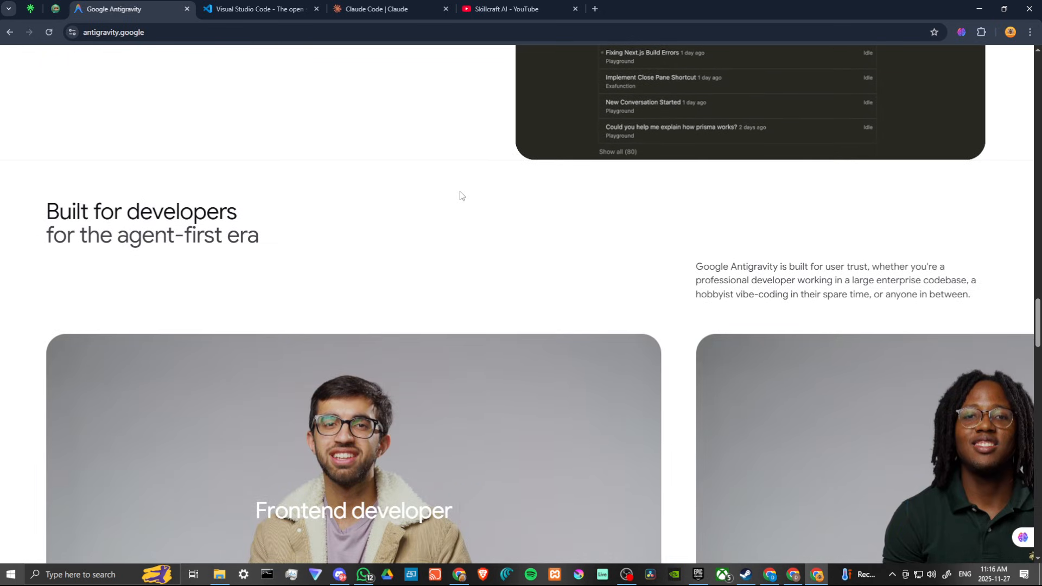
scroll("down", 3)
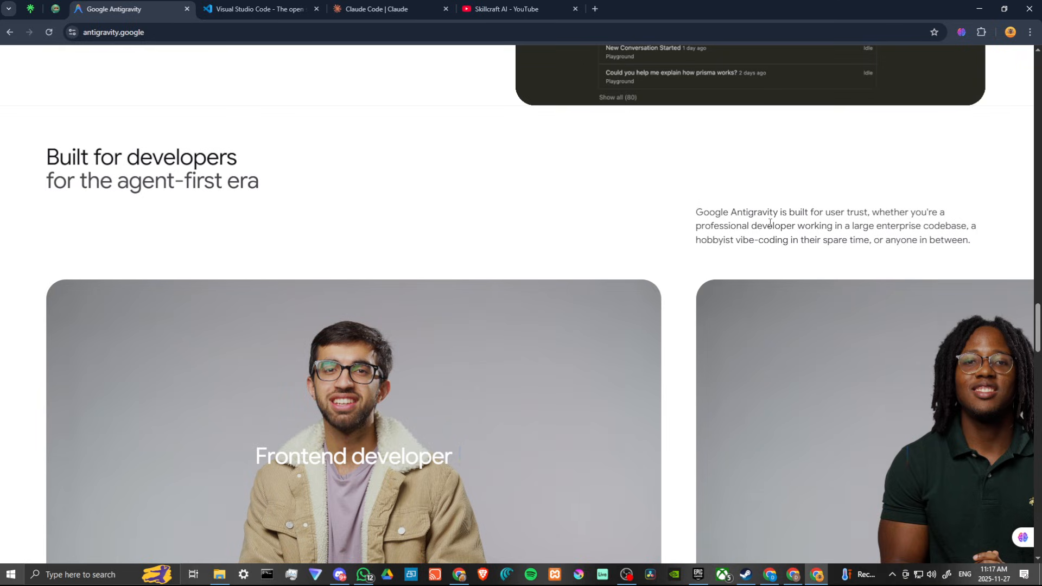
scroll("down", 3)
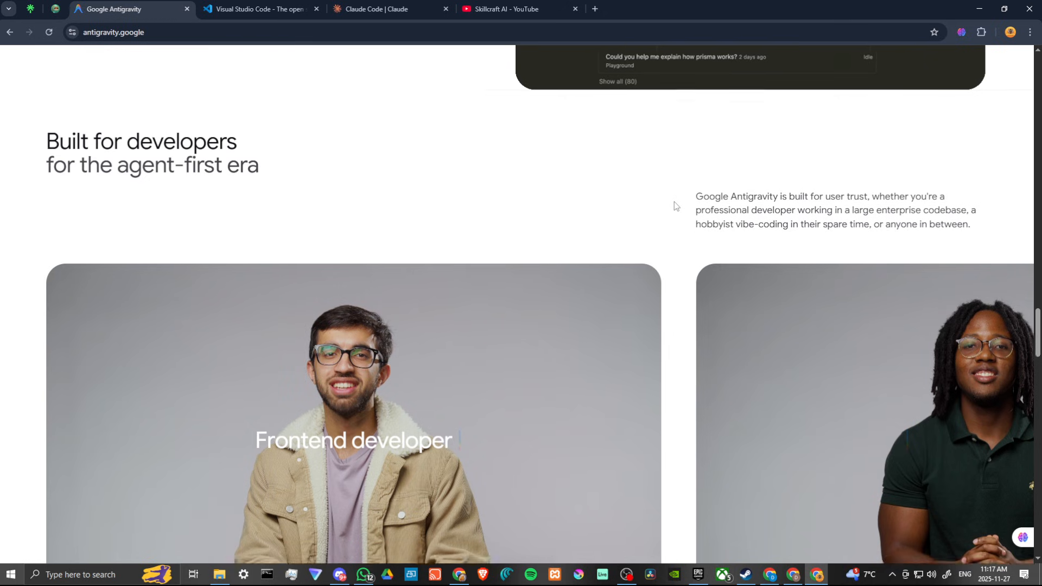
Step: View the For developers / For organizations free download offer, then switch back to the VS Code tab and on to the SkillCraft AI links tab
scroll("down", 3)
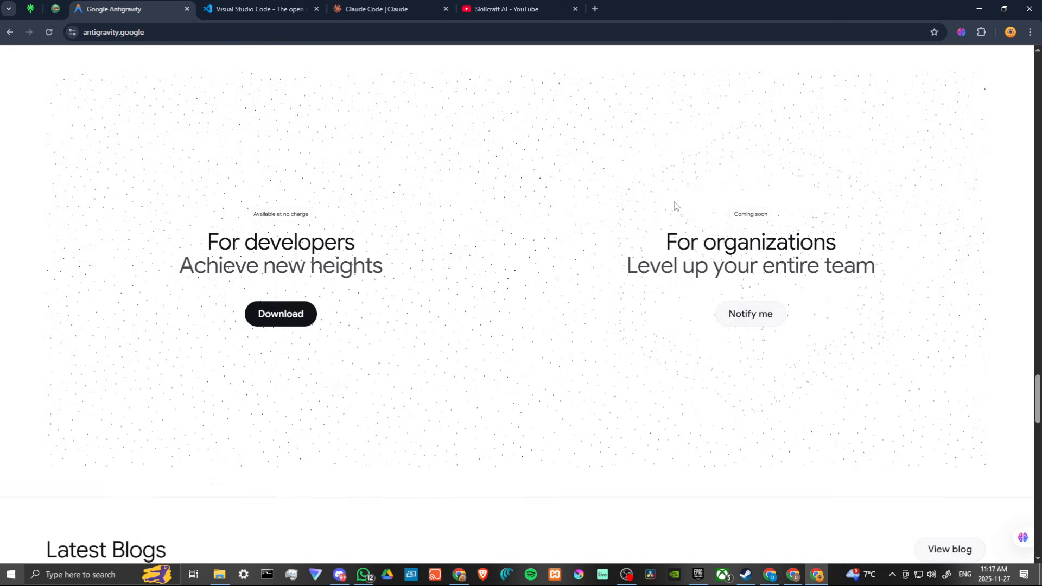
scroll("down", 3)
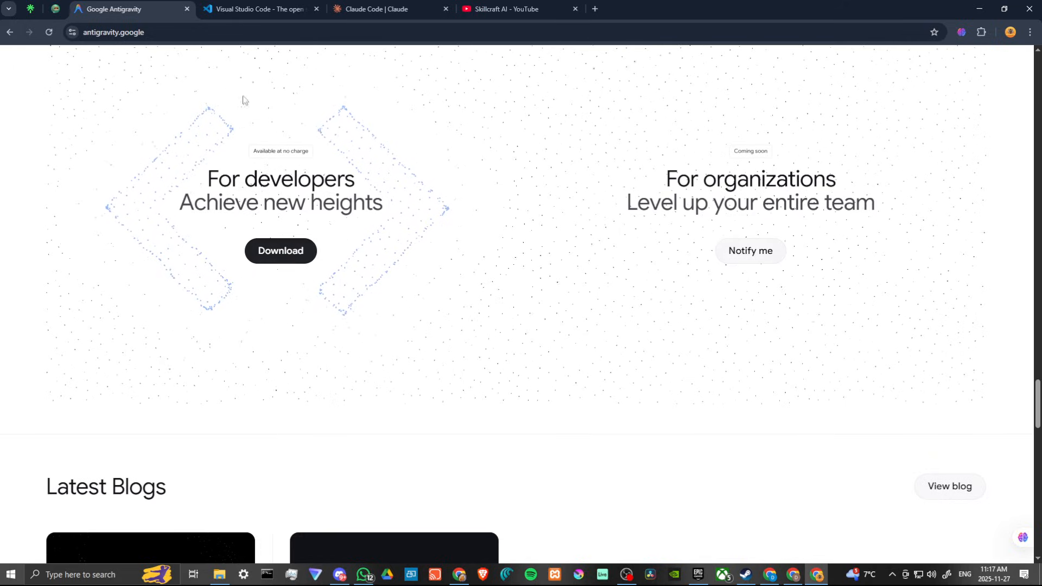
left_click(259, 9)
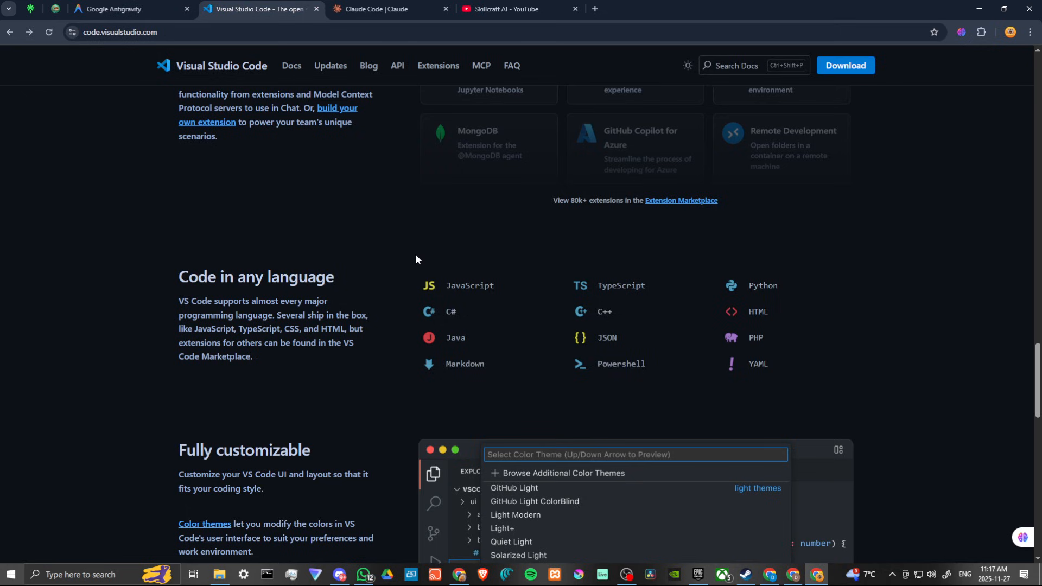
mouse_move(389, 235)
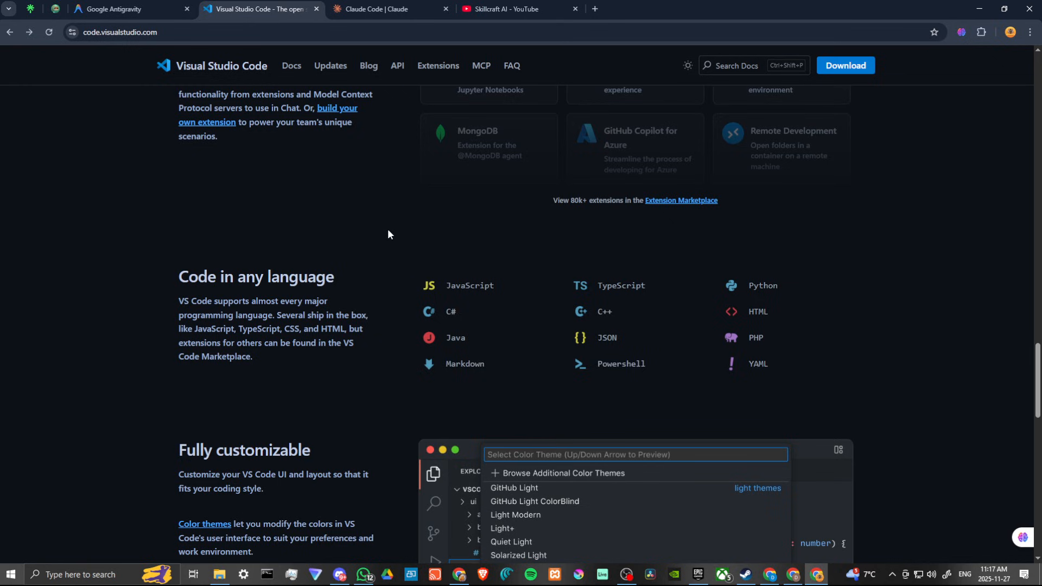
left_click(515, 8)
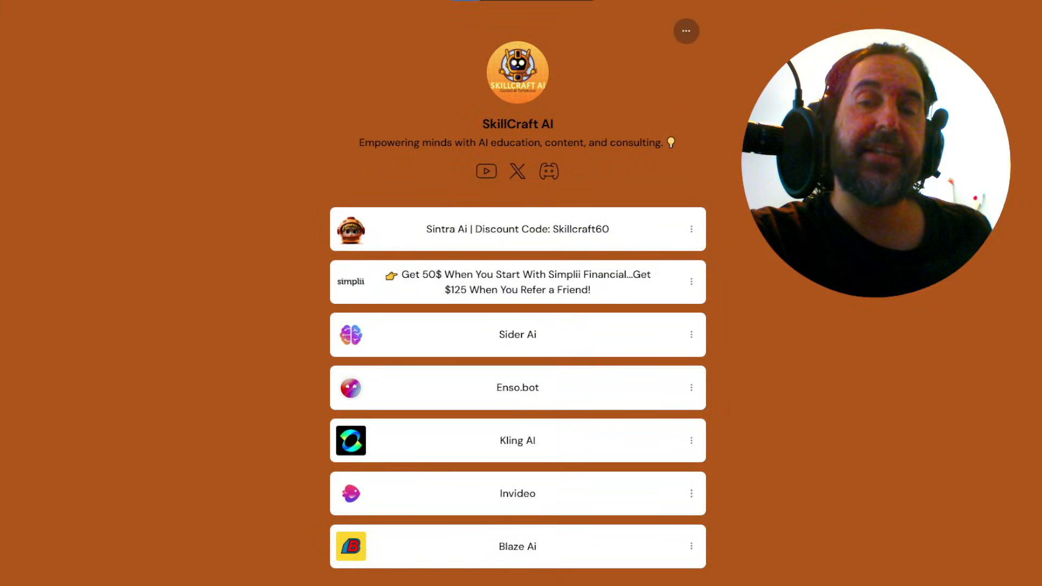